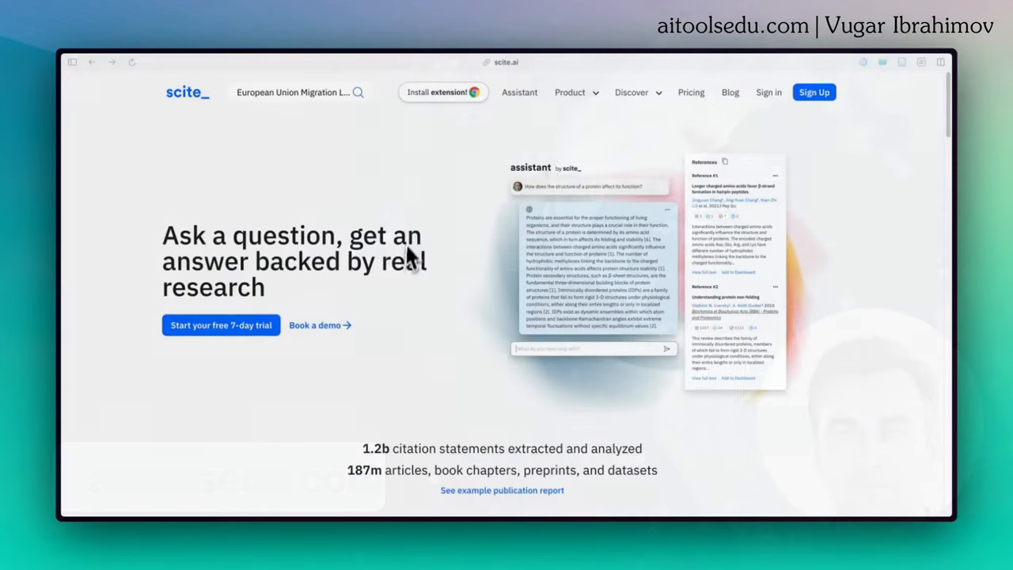
pyautogui.moveTo(427, 206)
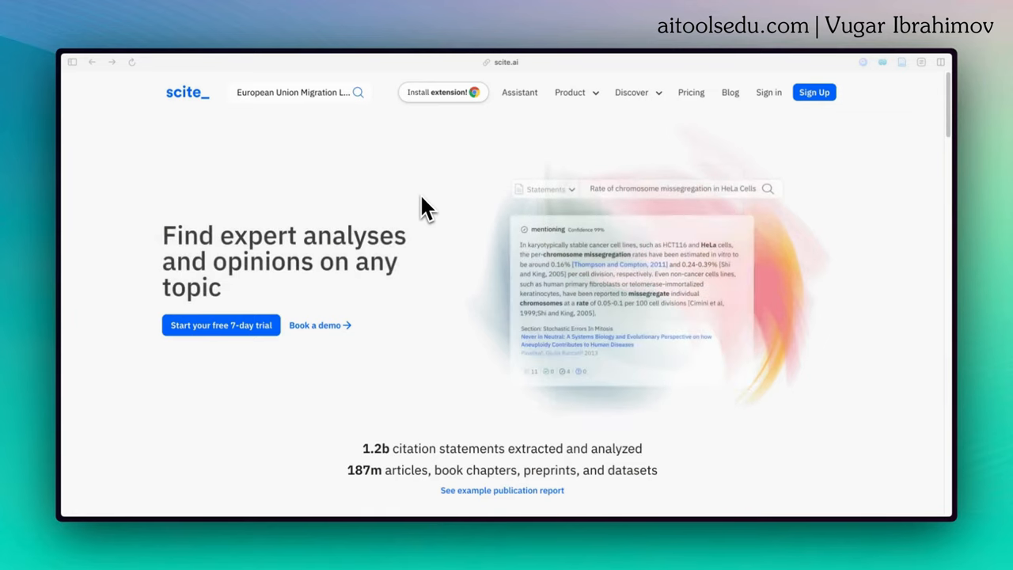
pyautogui.moveTo(441, 200)
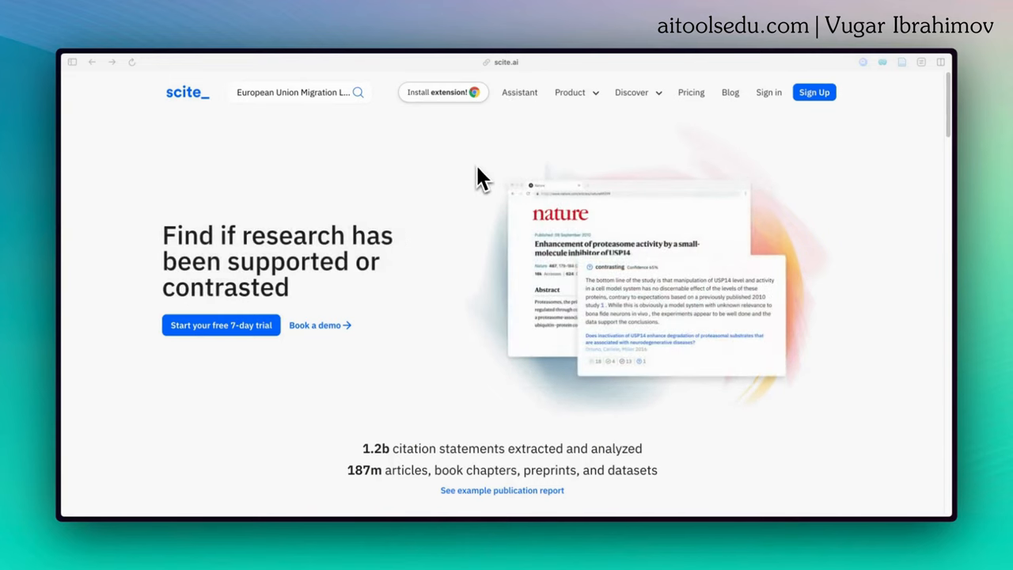
pyautogui.moveTo(424, 245)
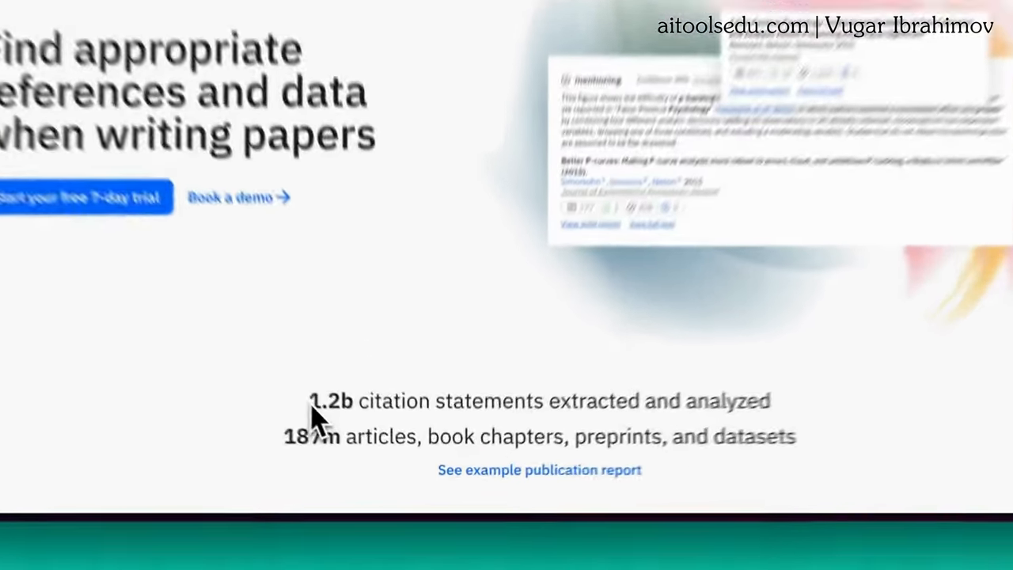
# Step: Sign in to scite.ai and enter 'European Union Migration Laws' in the welcome-page search bar
pyautogui.scroll(3)
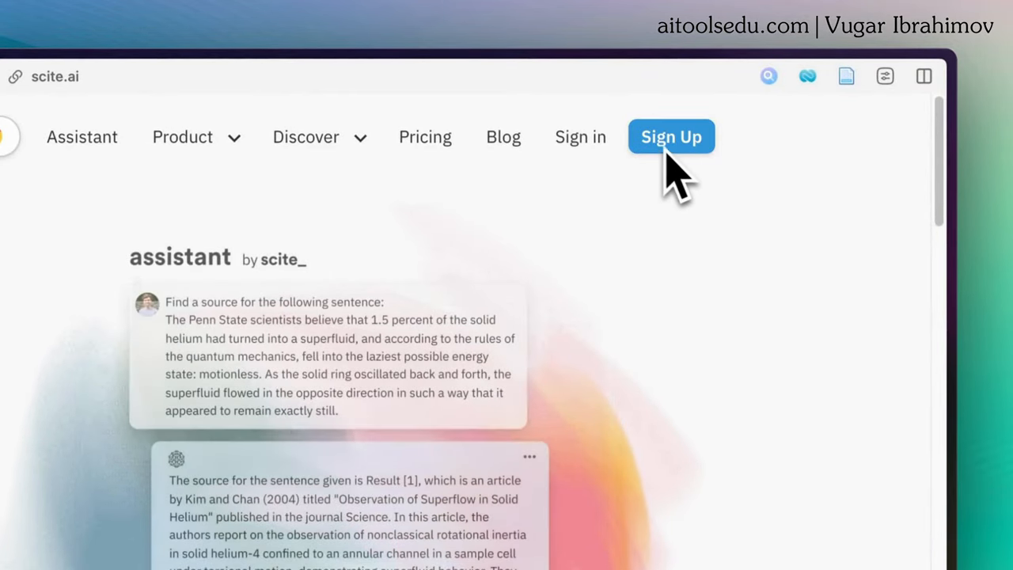
pyautogui.moveTo(598, 182)
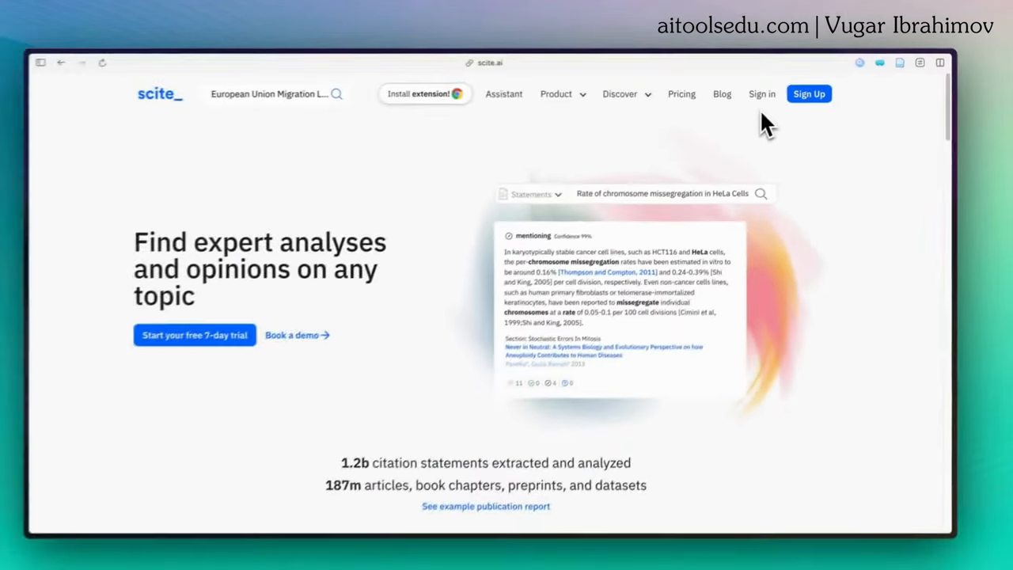
pyautogui.click(761, 93)
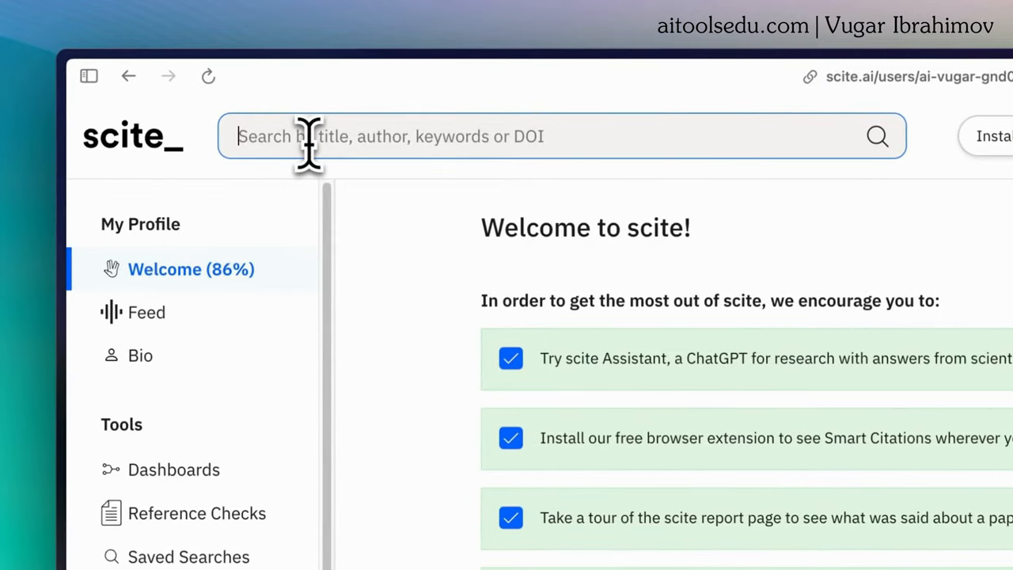
pyautogui.write('European')
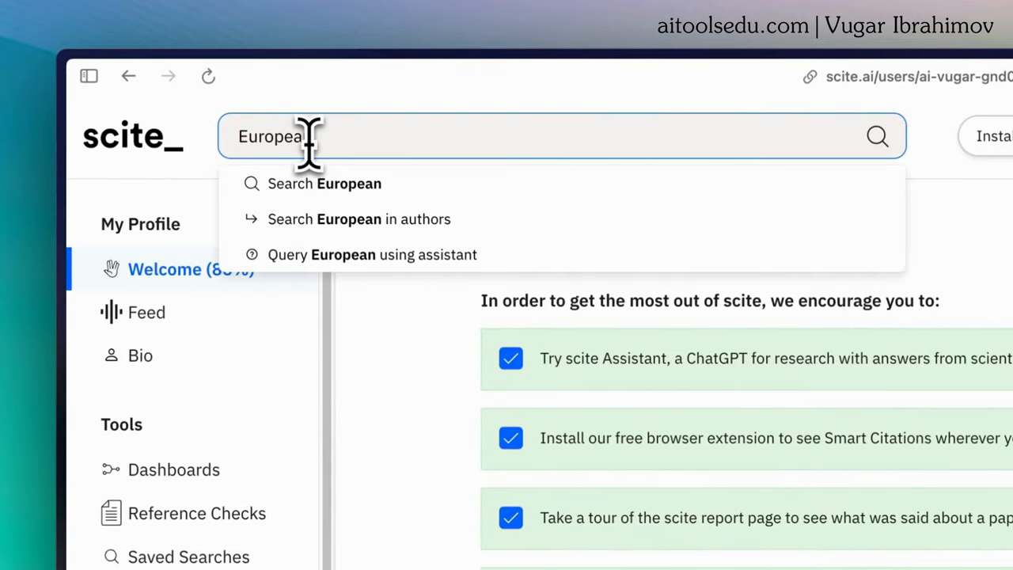
pyautogui.write('Union')
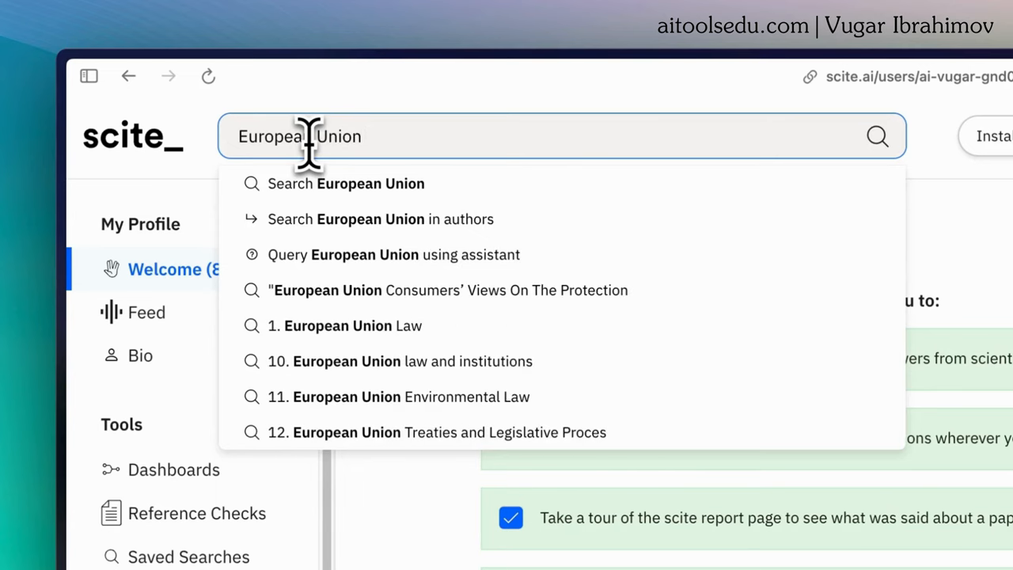
pyautogui.write('Migrat')
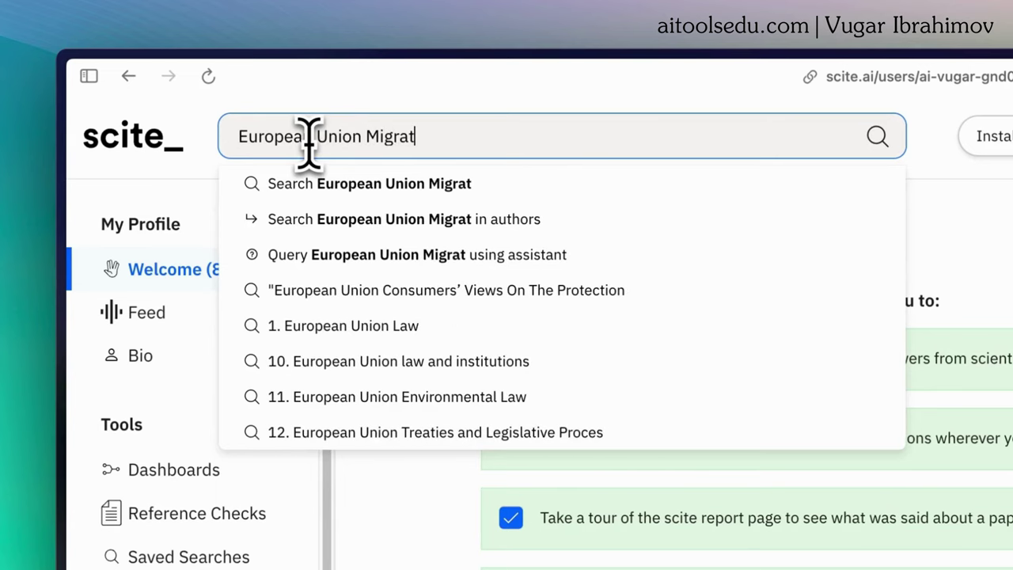
pyautogui.write('ion Laws')
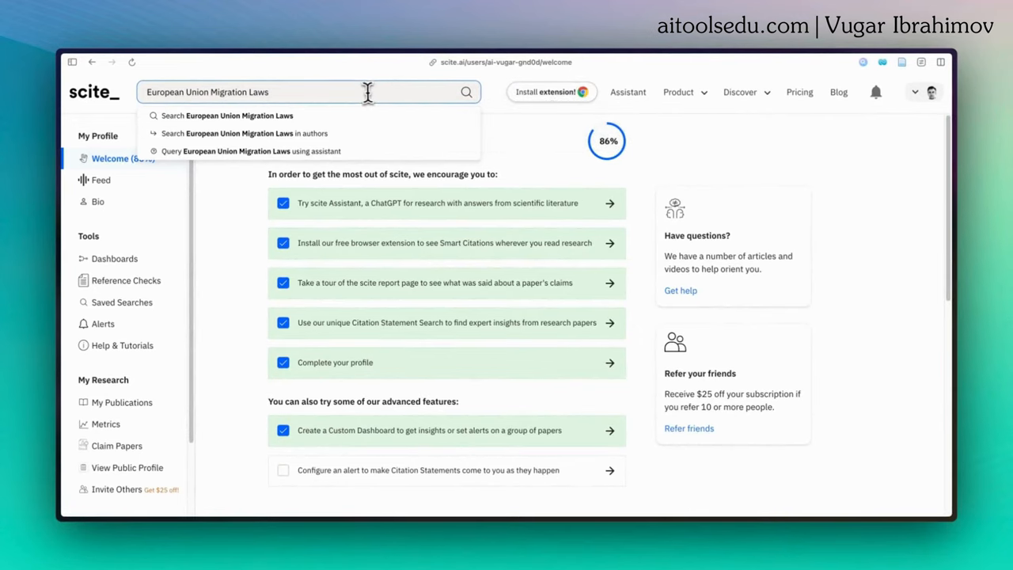
# Step: Run the 'European Union Migration Laws' search and browse the 498,153 citation results
pyautogui.click(229, 116)
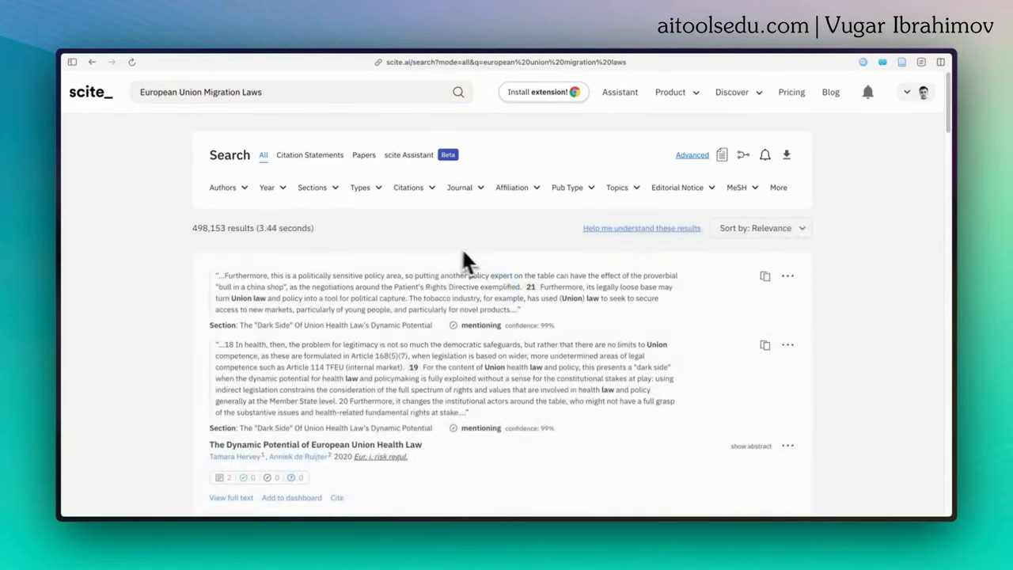
pyautogui.scroll(-3)
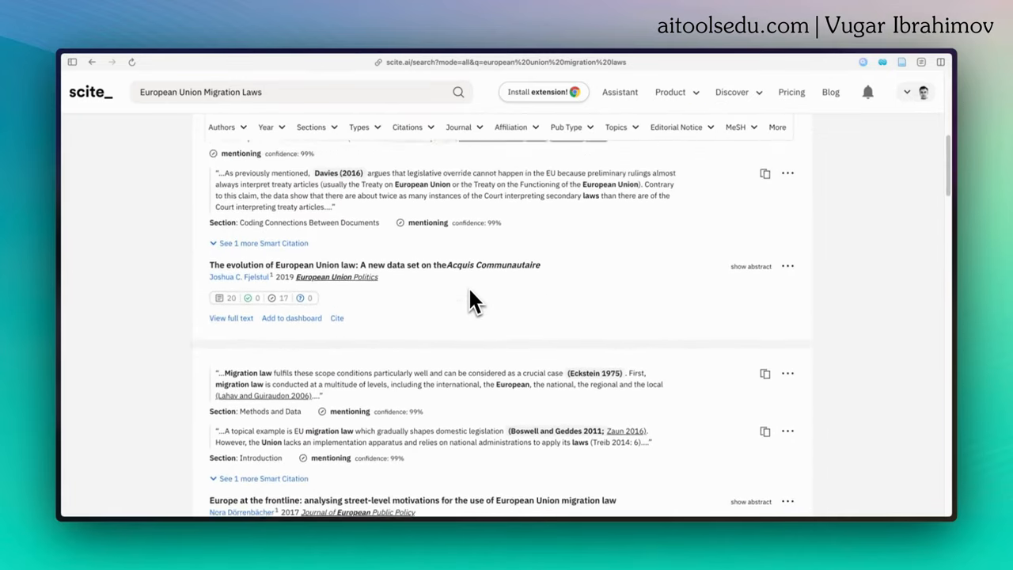
pyautogui.scroll(-3)
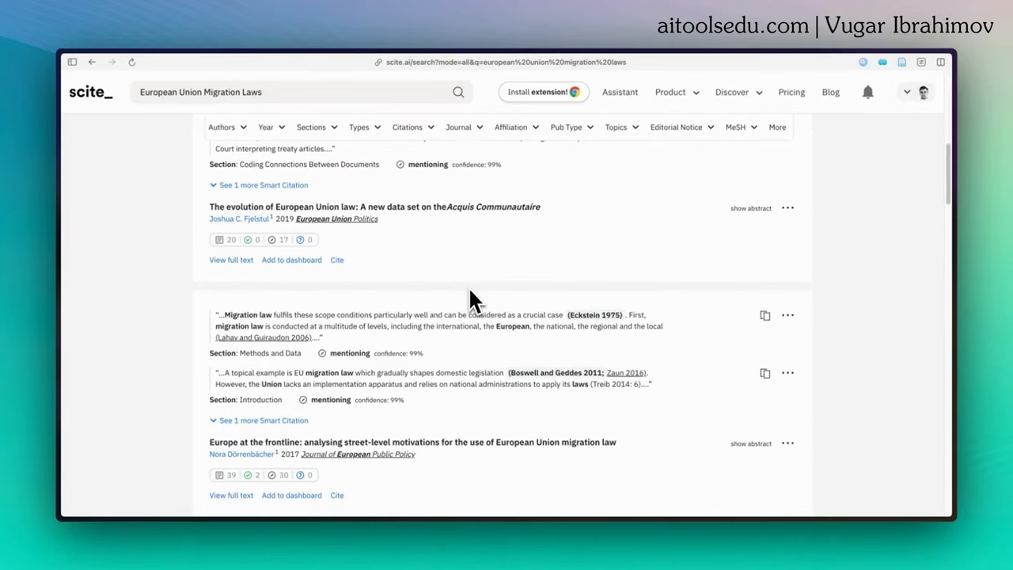
pyautogui.scroll(-3)
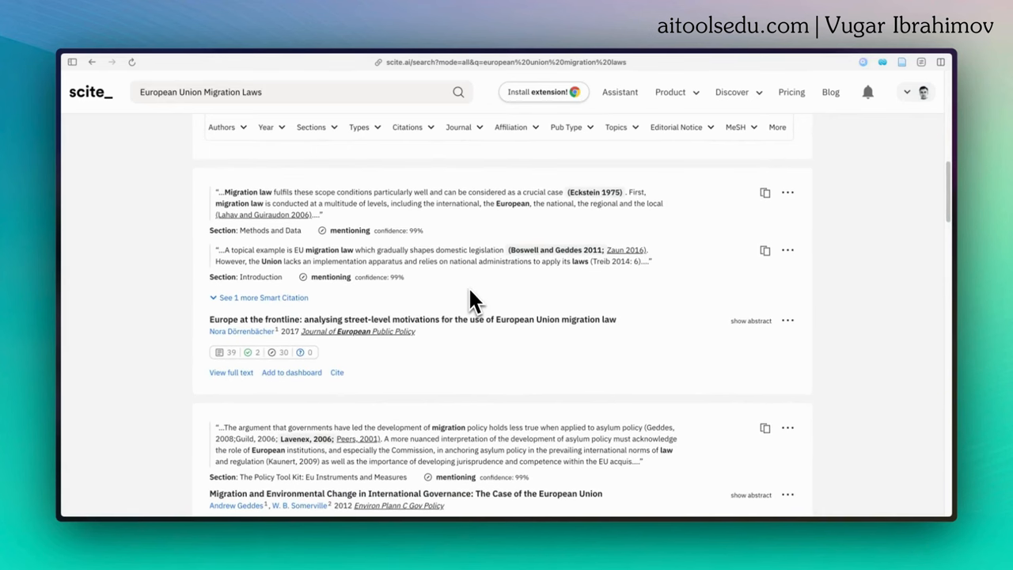
pyautogui.moveTo(419, 305)
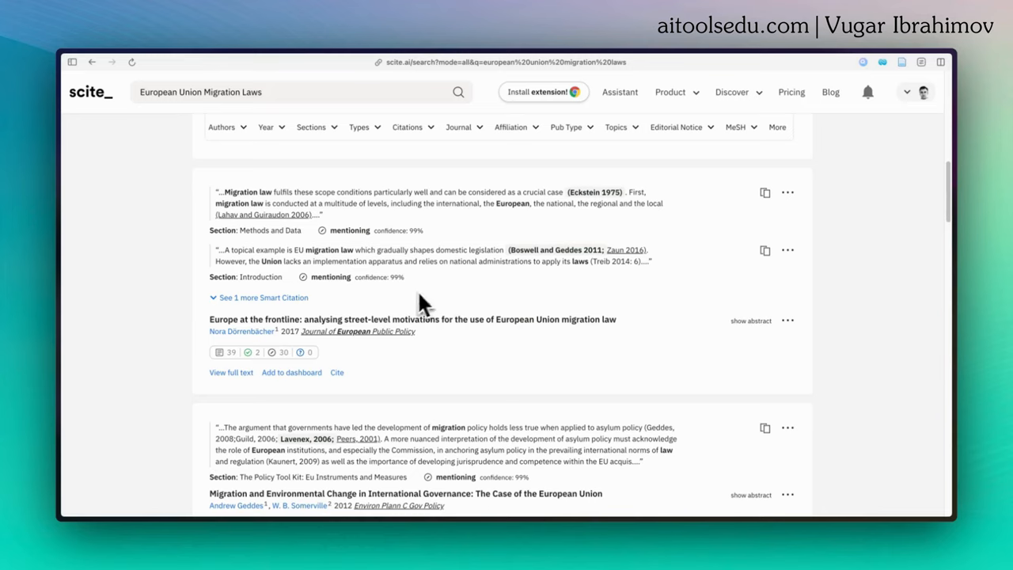
pyautogui.moveTo(231, 372)
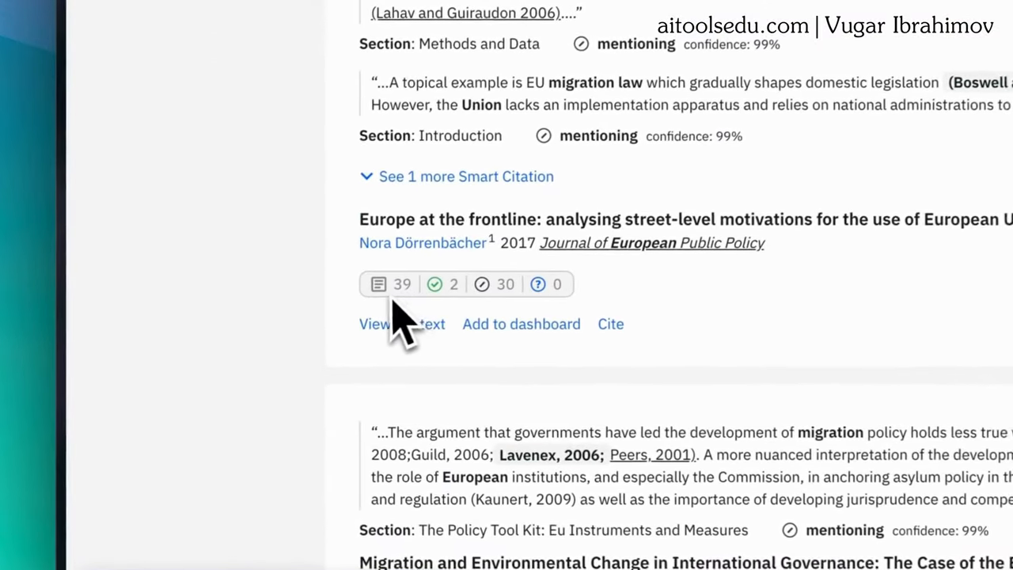
pyautogui.moveTo(383, 283)
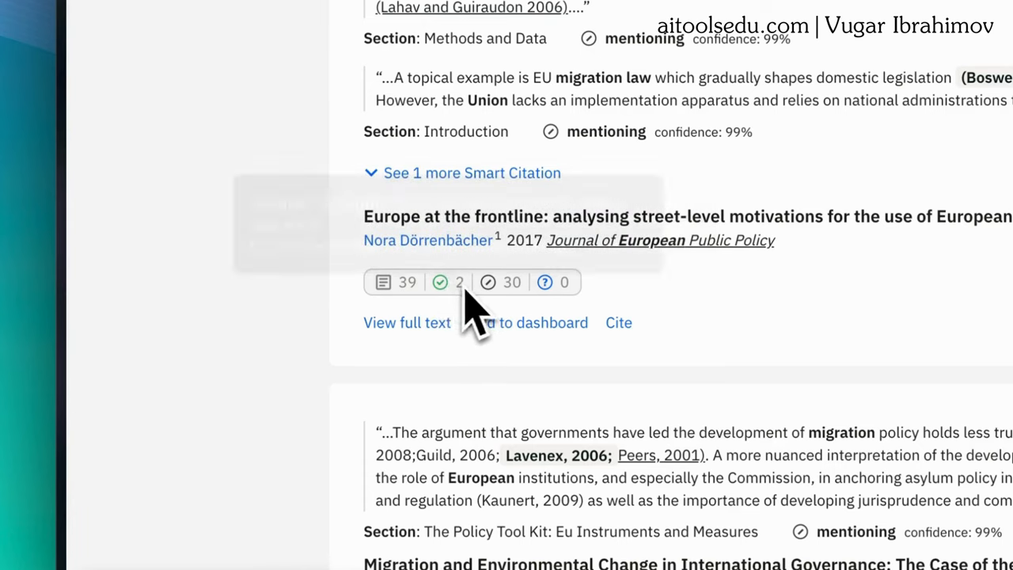
pyautogui.moveTo(489, 282)
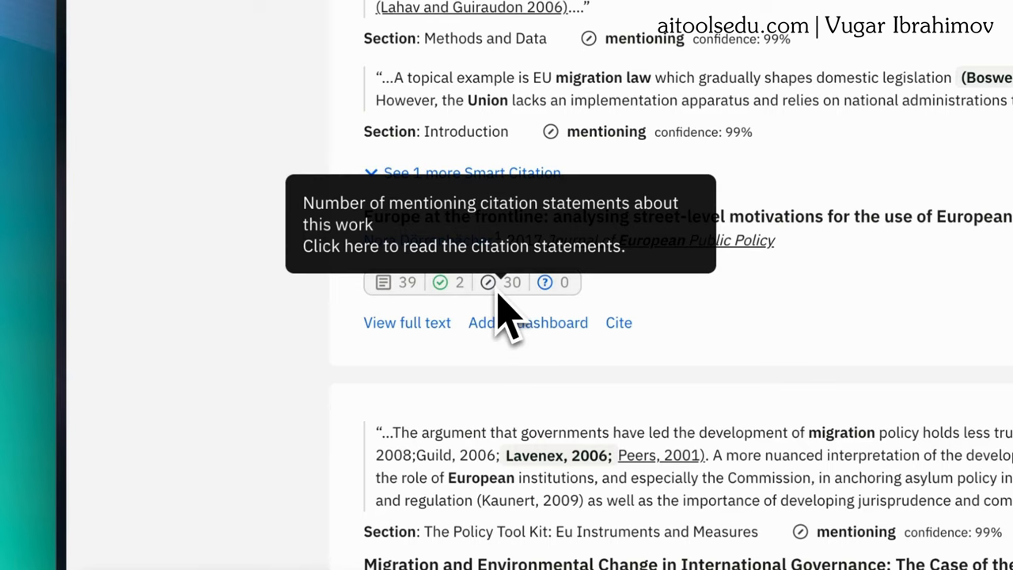
pyautogui.moveTo(511, 312)
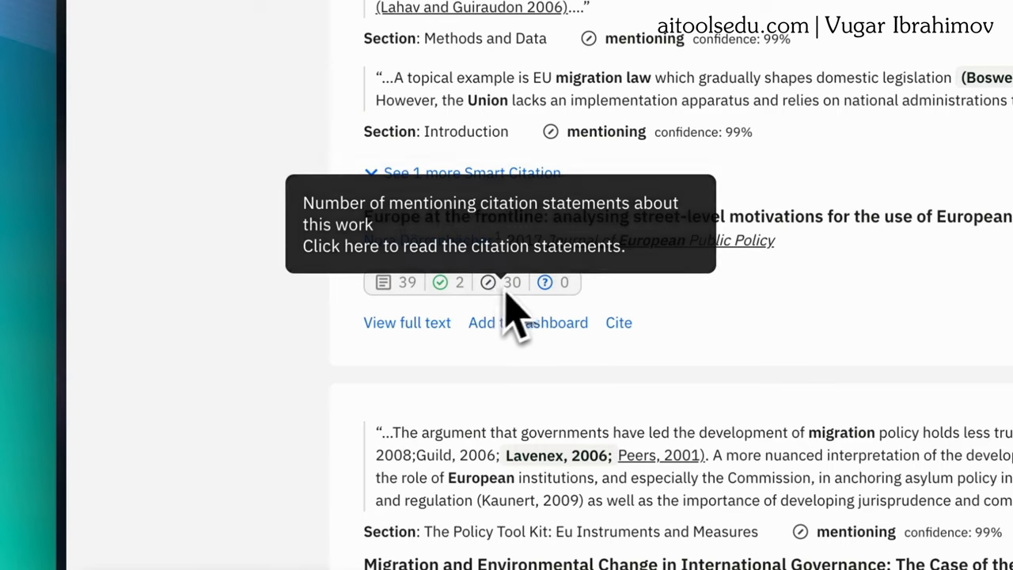
pyautogui.moveTo(545, 281)
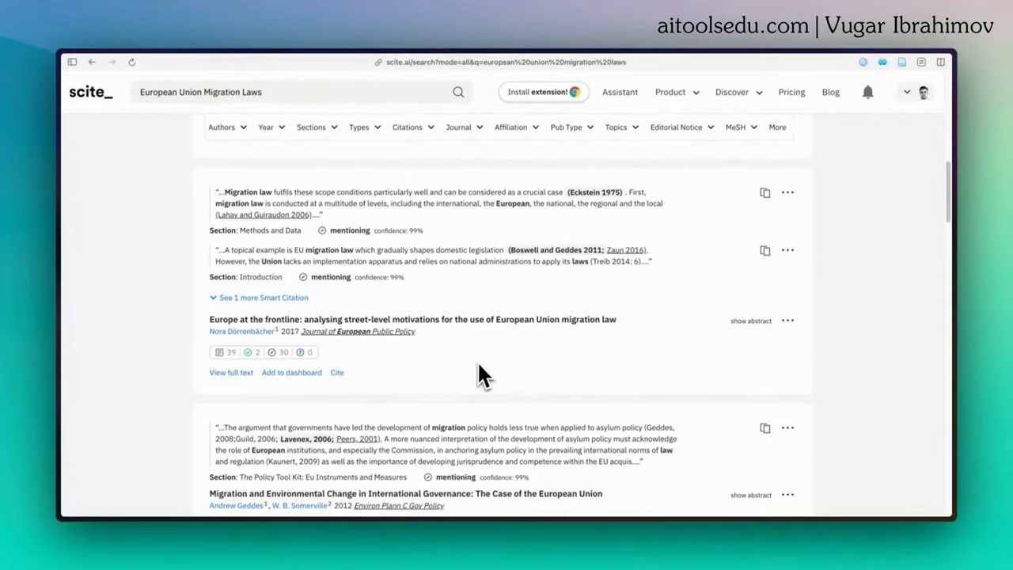
pyautogui.moveTo(420, 265)
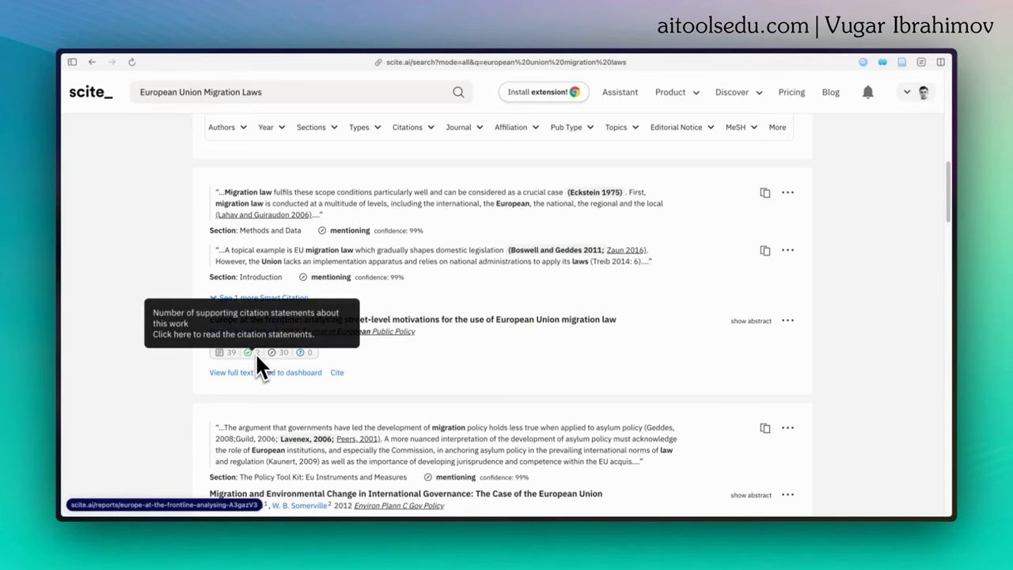
pyautogui.scroll(3)
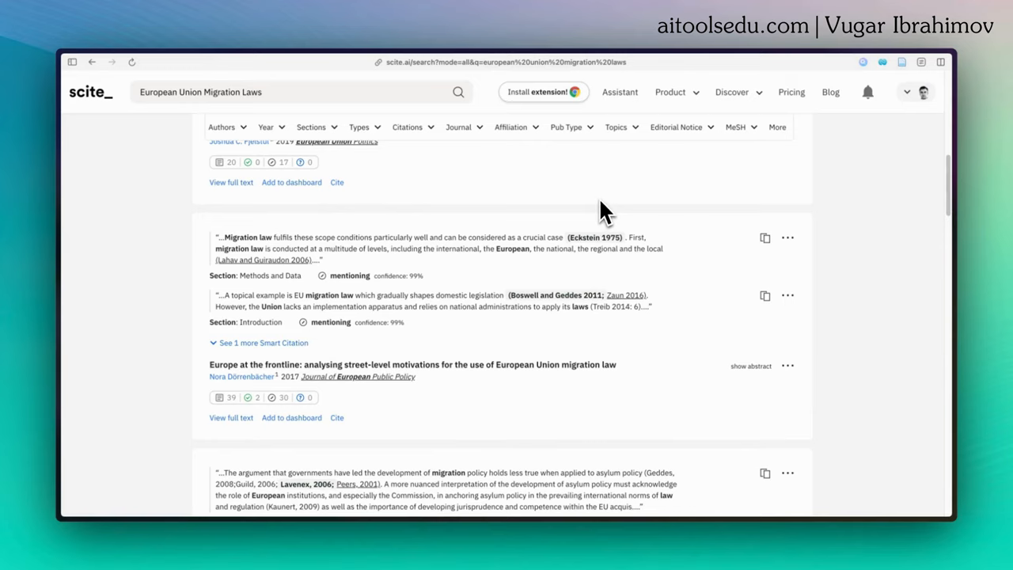
pyautogui.moveTo(624, 118)
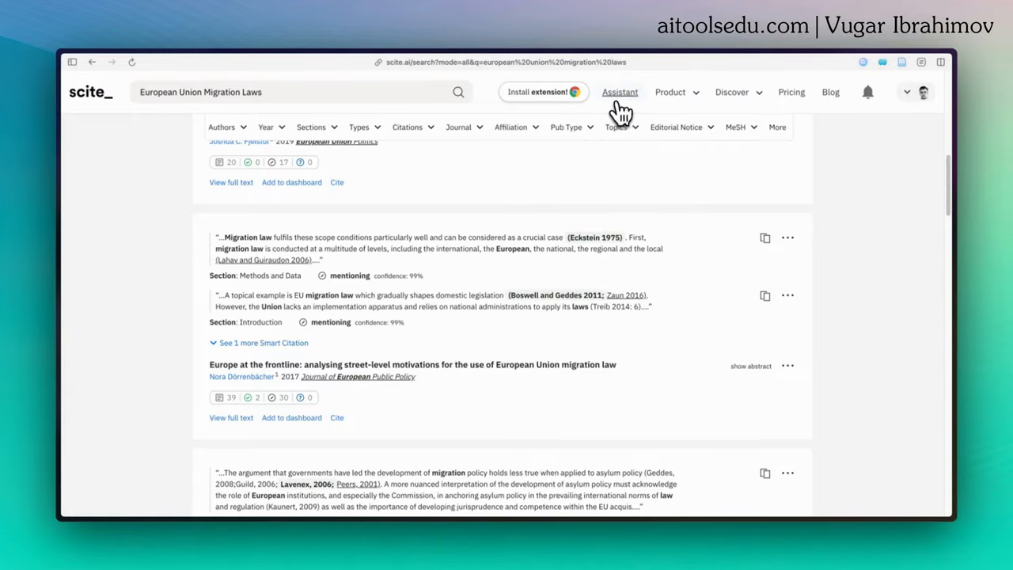
# Step: Ask the Assistant about 'European Union Migration Laws' to get a cited essay with references
pyautogui.click(620, 91)
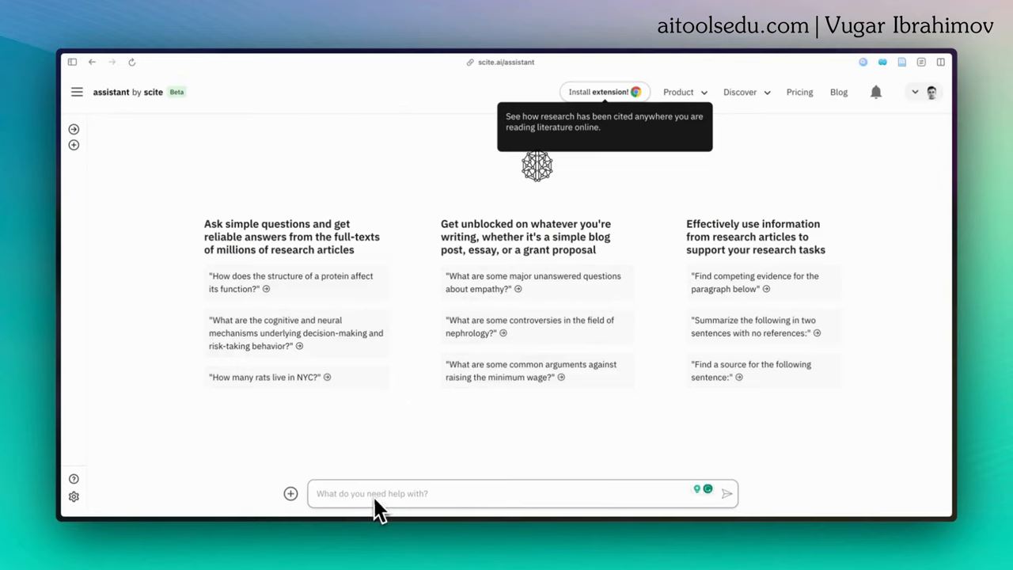
pyautogui.write('European Union m')
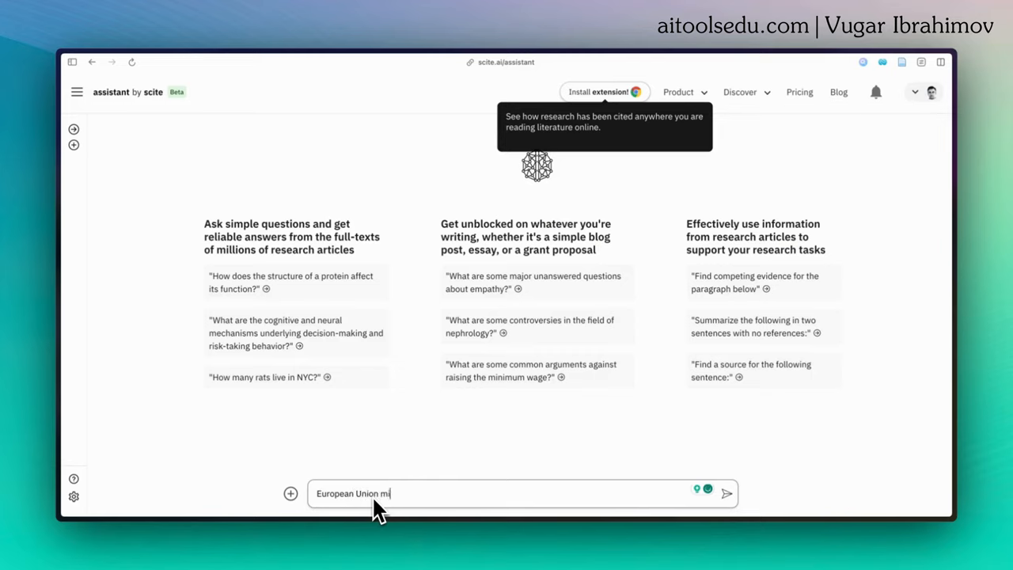
pyautogui.write('i')
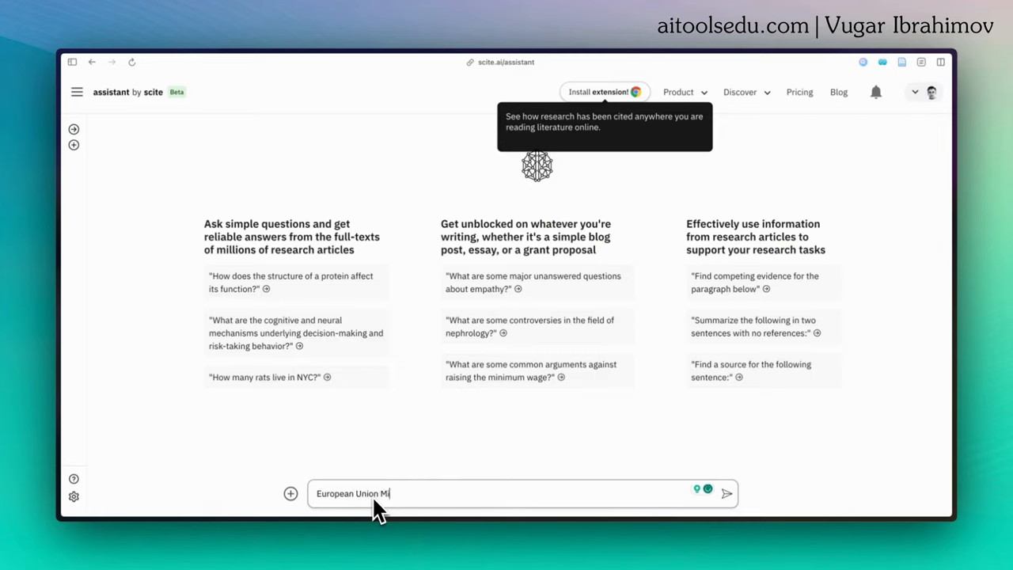
pyautogui.write('gration LA')
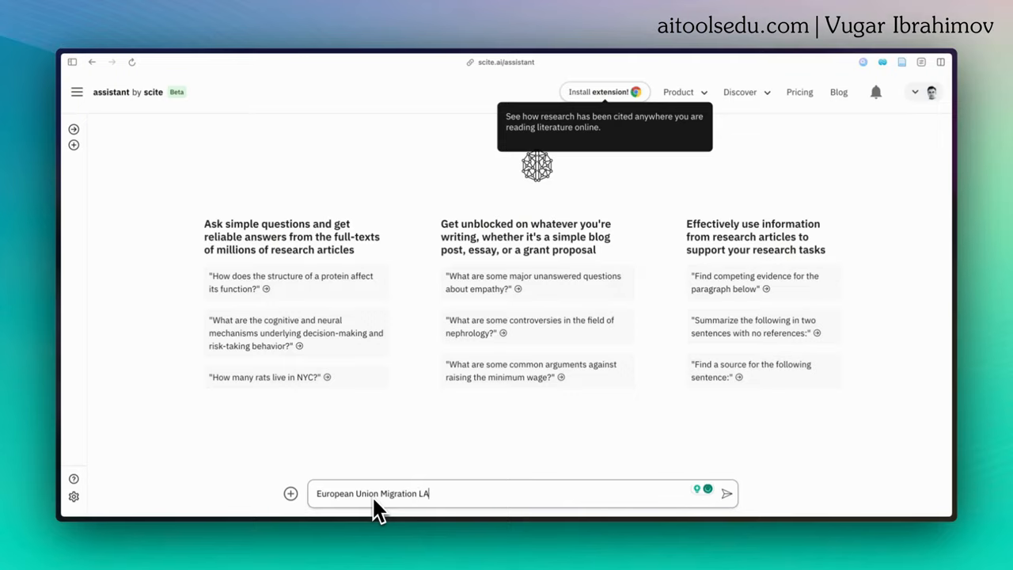
pyautogui.click(725, 493)
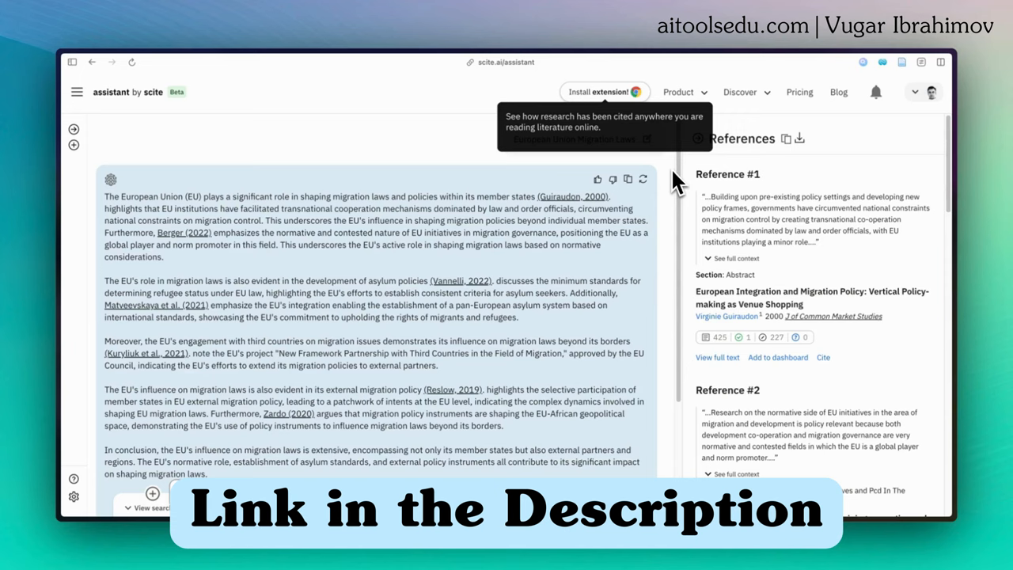
pyautogui.moveTo(677, 186)
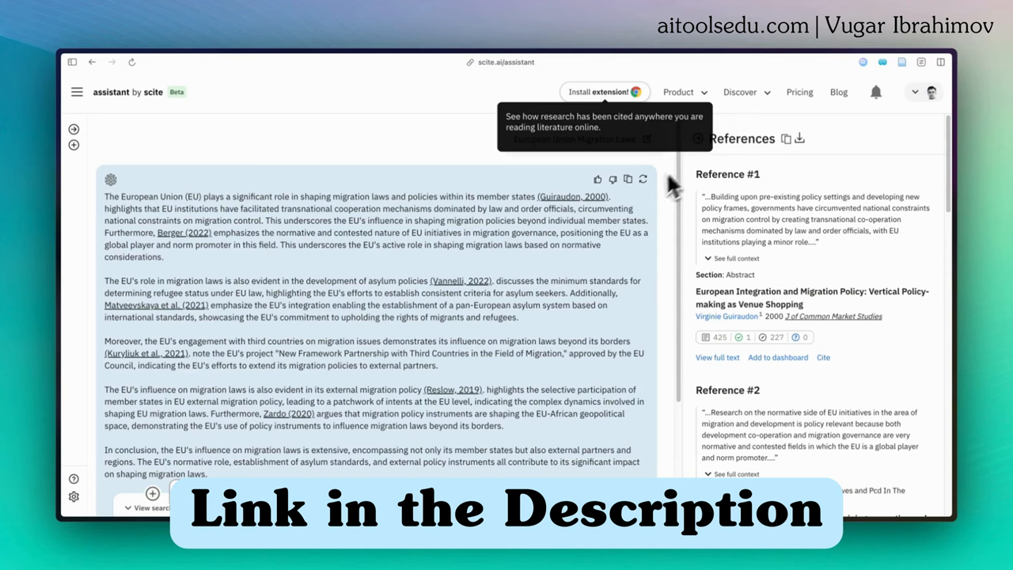
pyautogui.moveTo(402, 473)
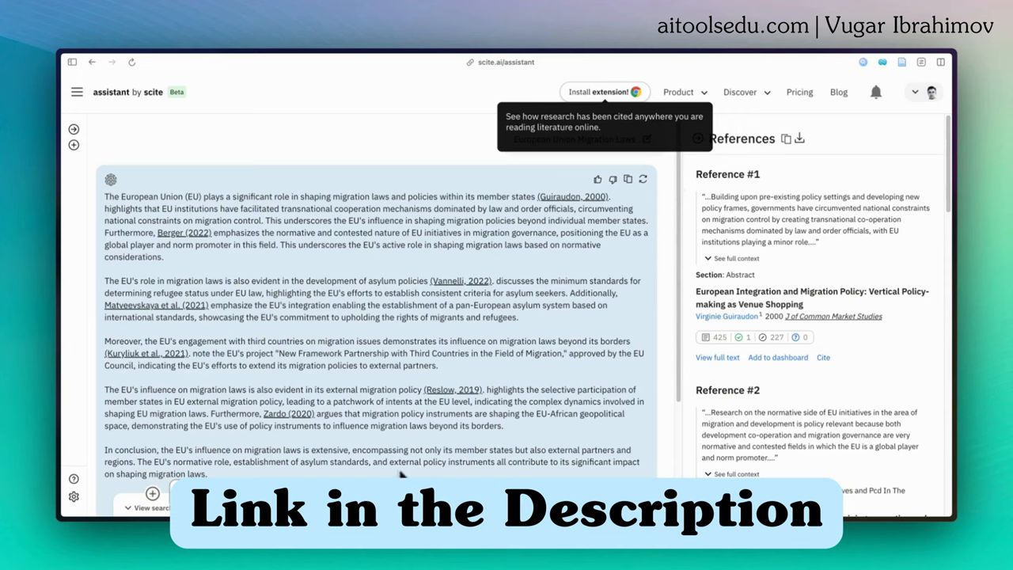